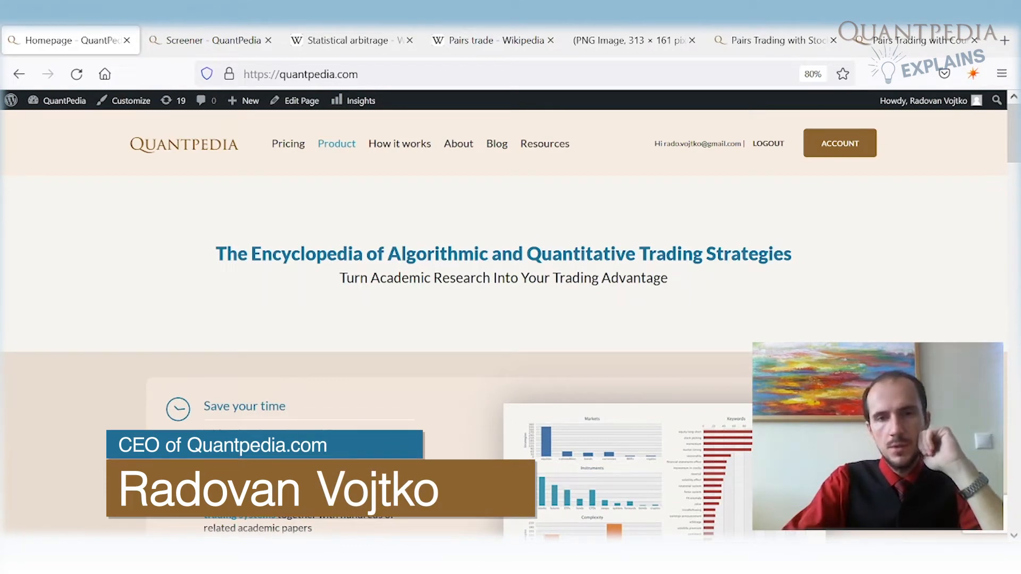
mouse_move(211, 41)
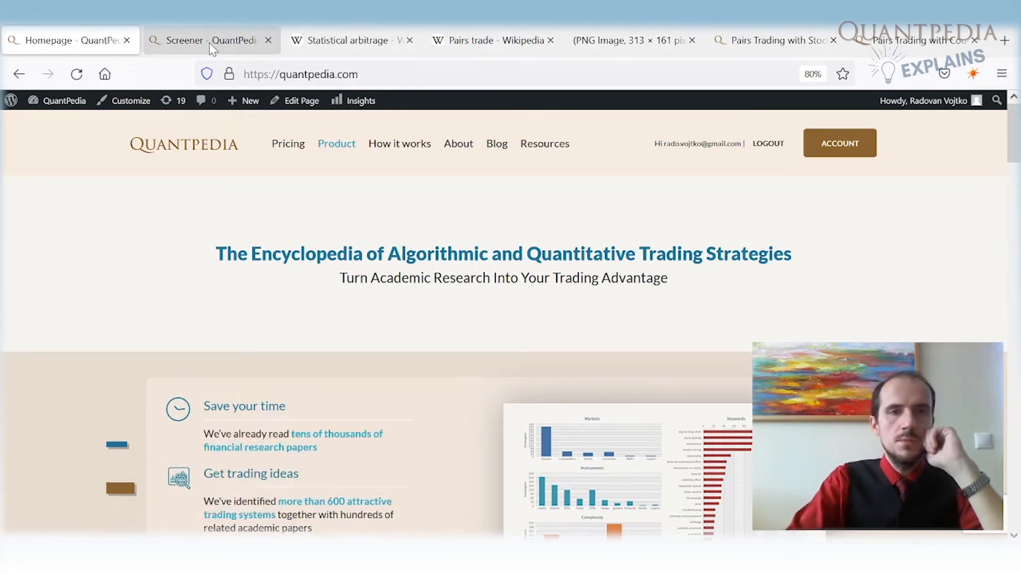
- Show the arbitrage-filtered screener results: 4 free and 23 premium strategies including pairs trading
click(209, 40)
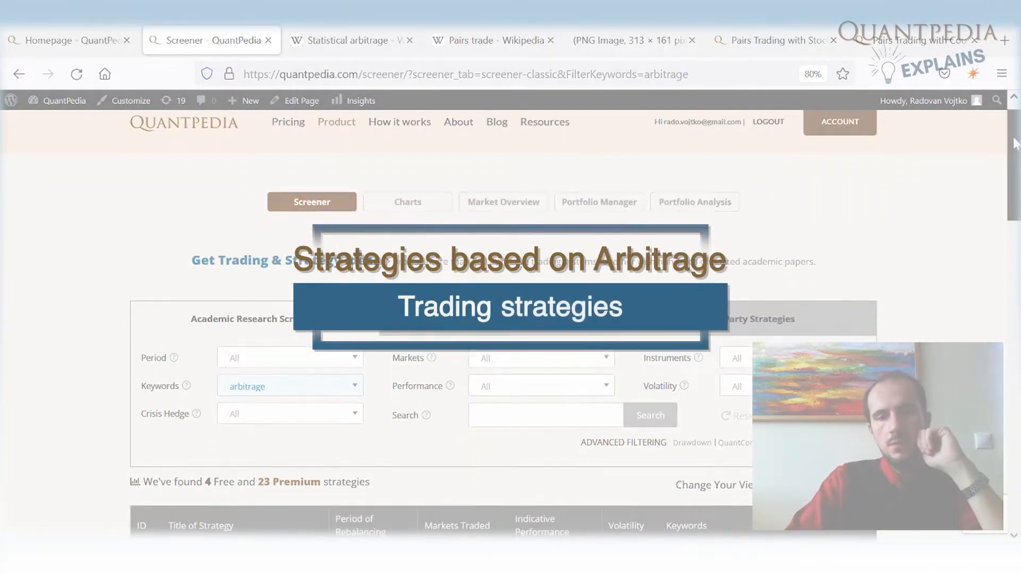
scroll(down, 3)
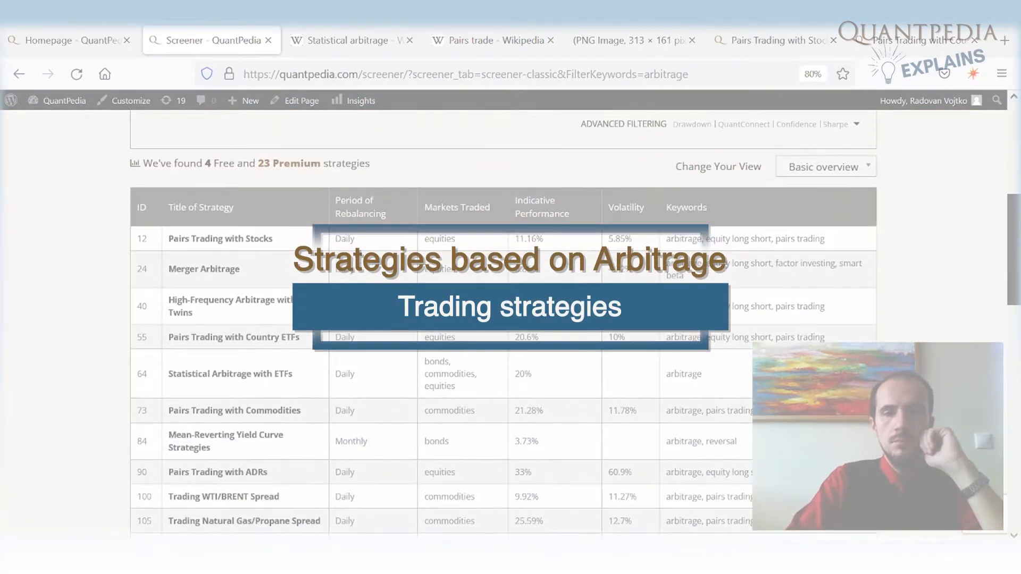
mouse_move(498, 280)
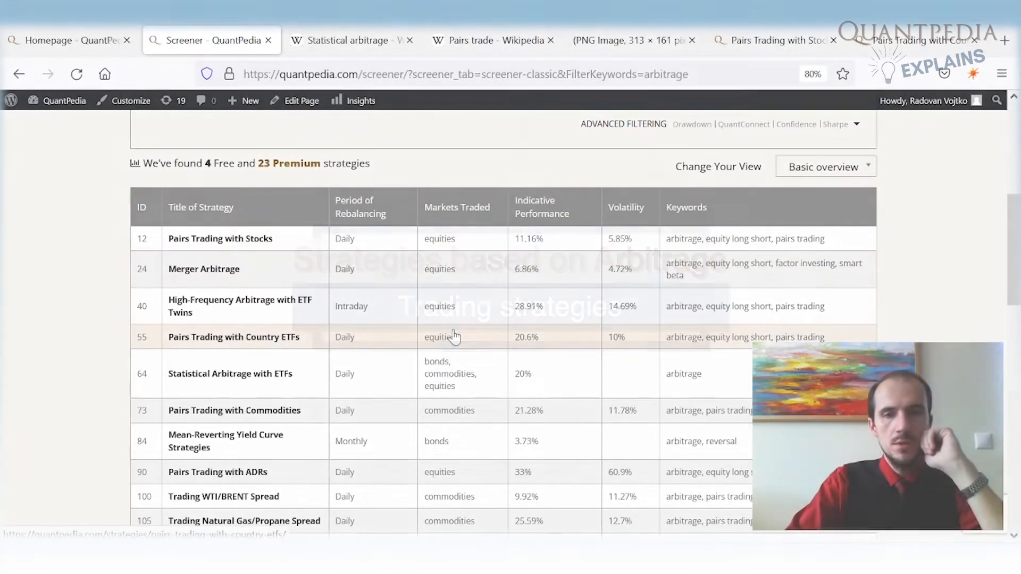
mouse_move(482, 440)
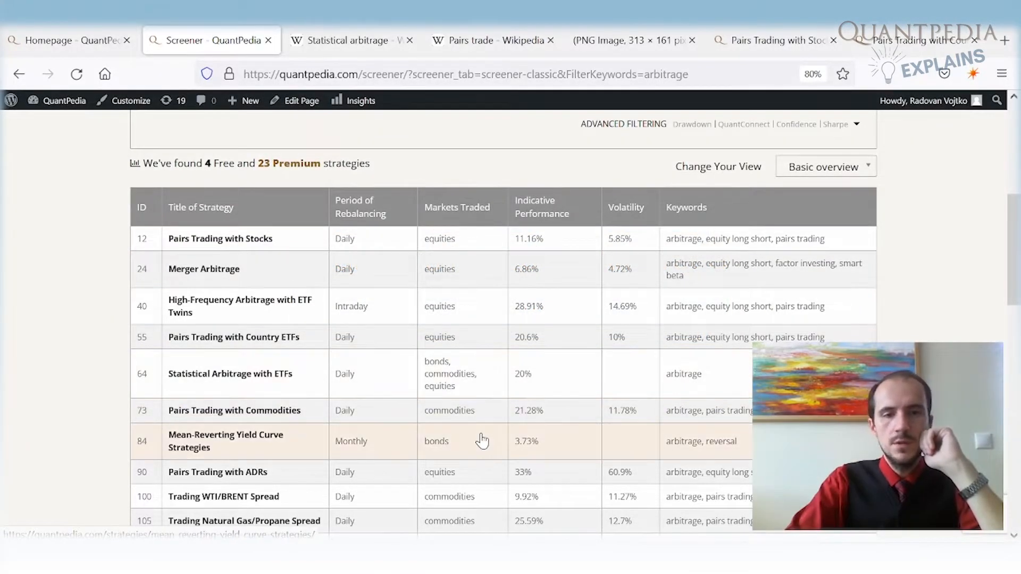
- Read the Statistical arbitrage intro, highlighting the short-holding-periods phrase and a trading strategy phrase
click(349, 39)
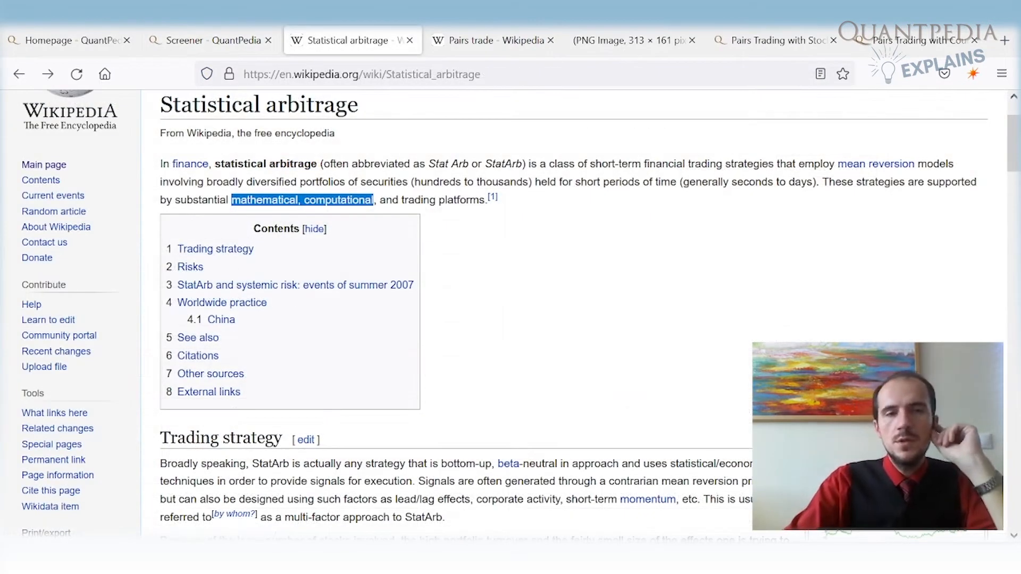
mouse_move(302, 155)
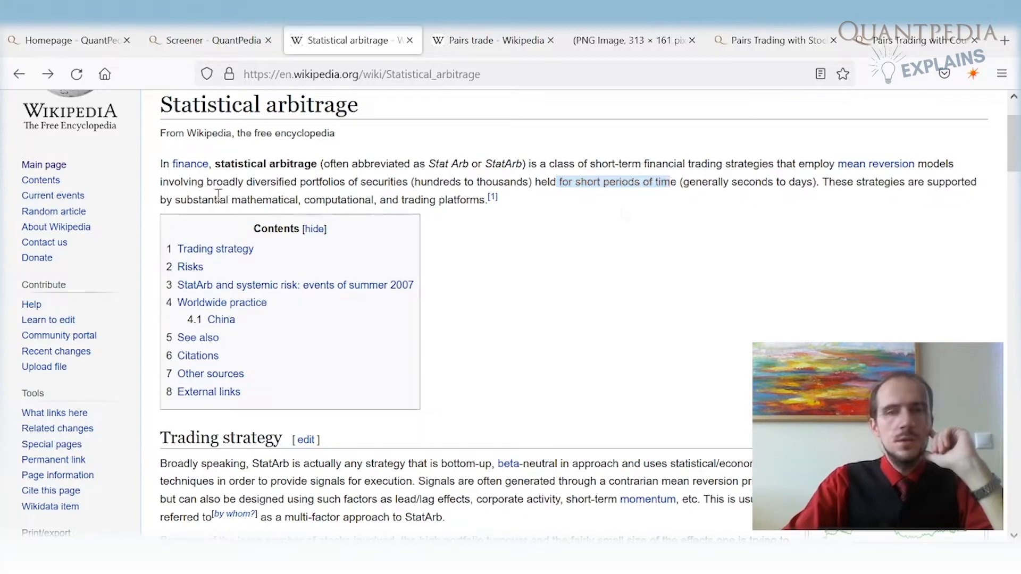
drag(232, 200, 350, 200)
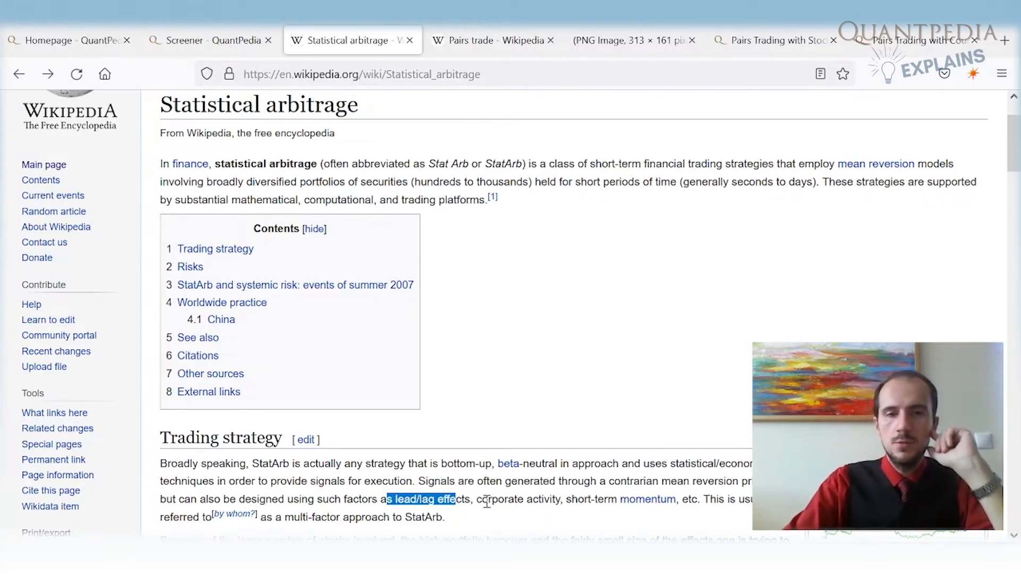
double_click(501, 500)
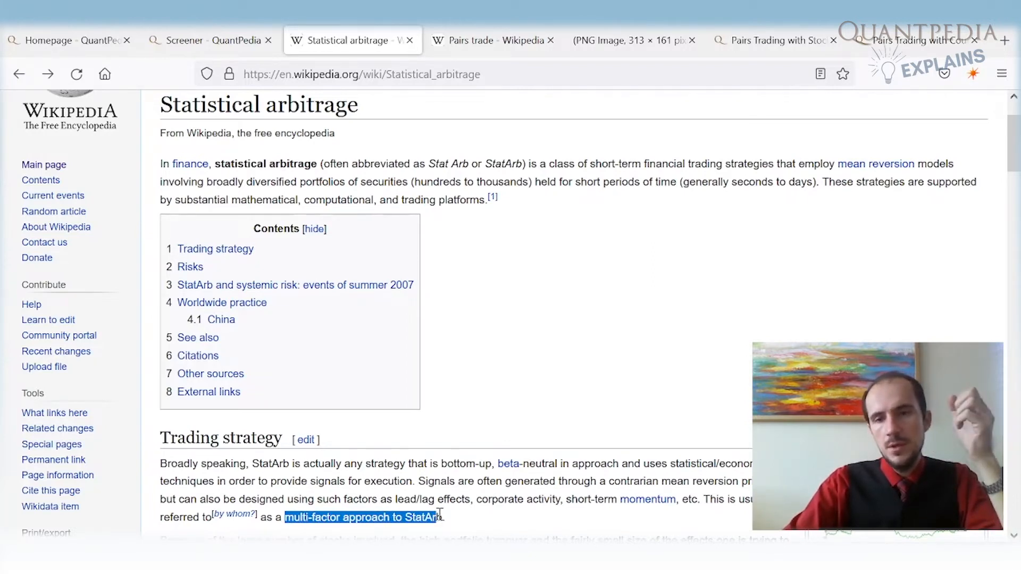
mouse_move(485, 40)
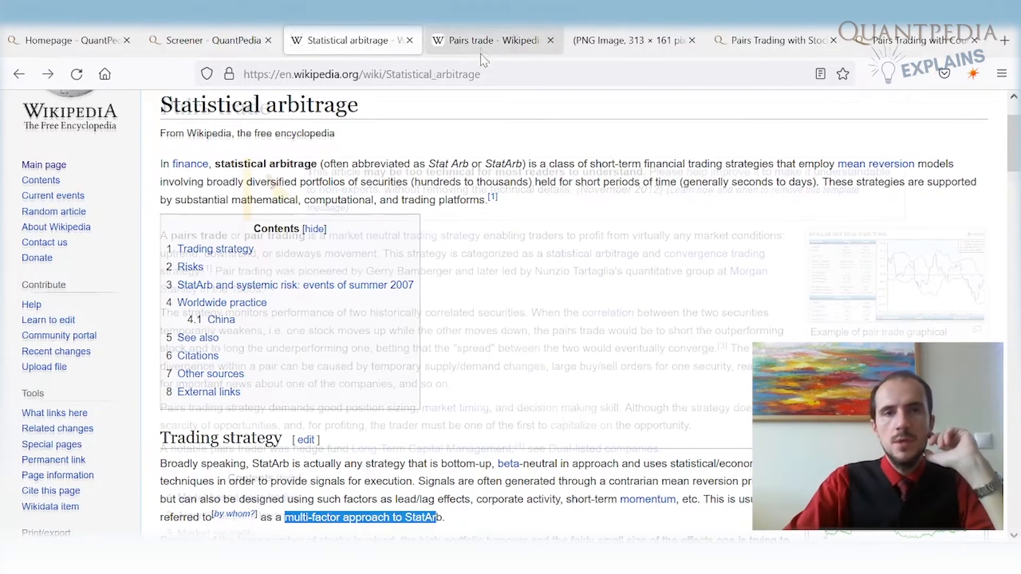
- Read the Pairs trade intro, highlighting how diverging correlated securities are traded on spread convergence
click(485, 40)
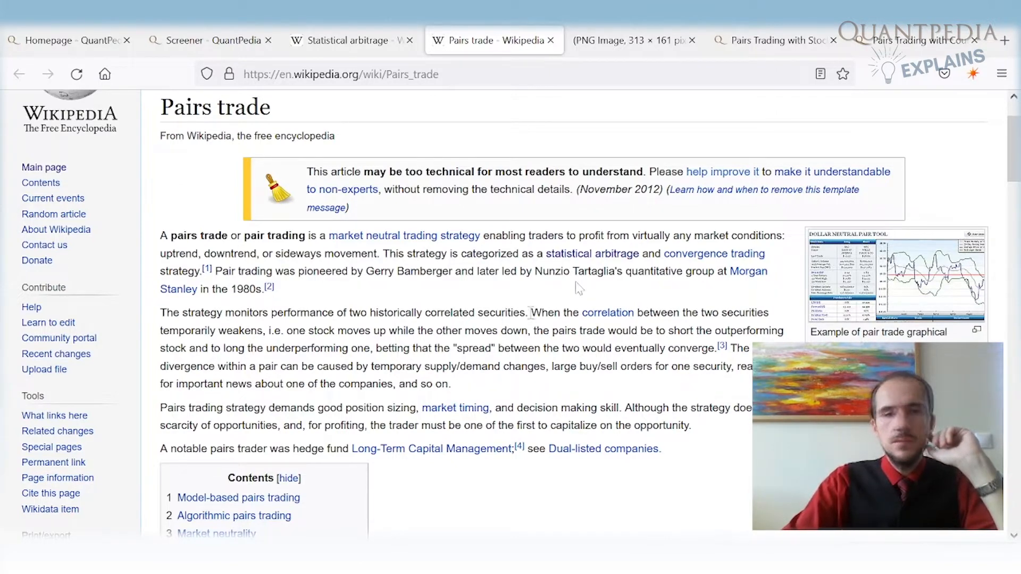
double_click(538, 313)
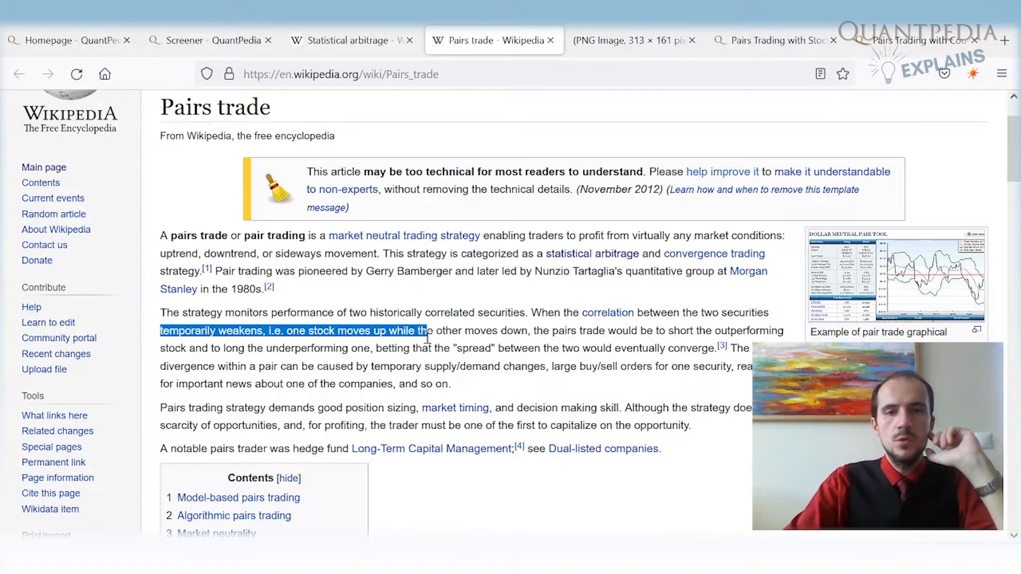
click(584, 336)
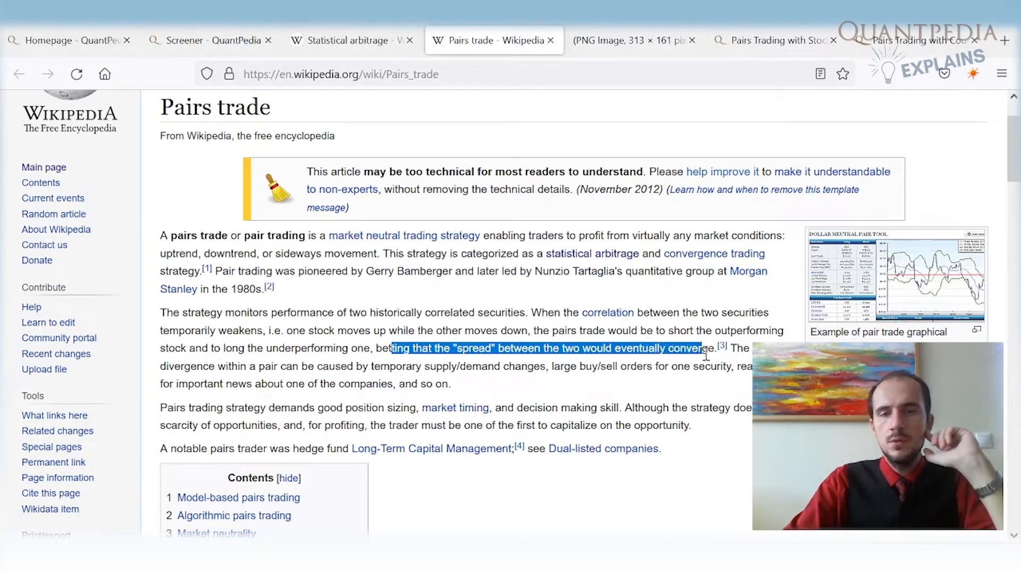
- View the chart of Stock A versus Stock B daily prices over 52 weeks of 2007
click(625, 40)
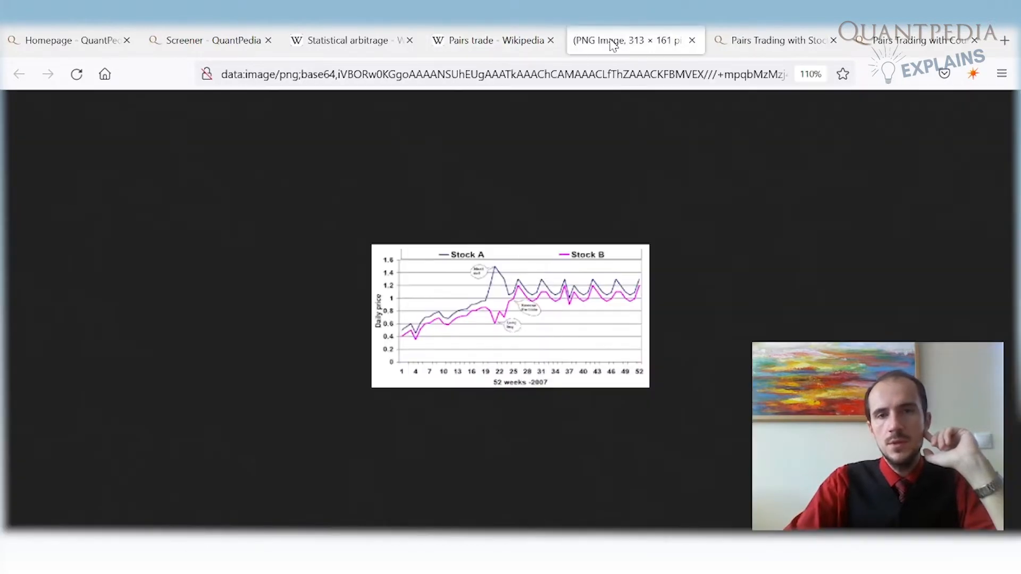
mouse_move(487, 337)
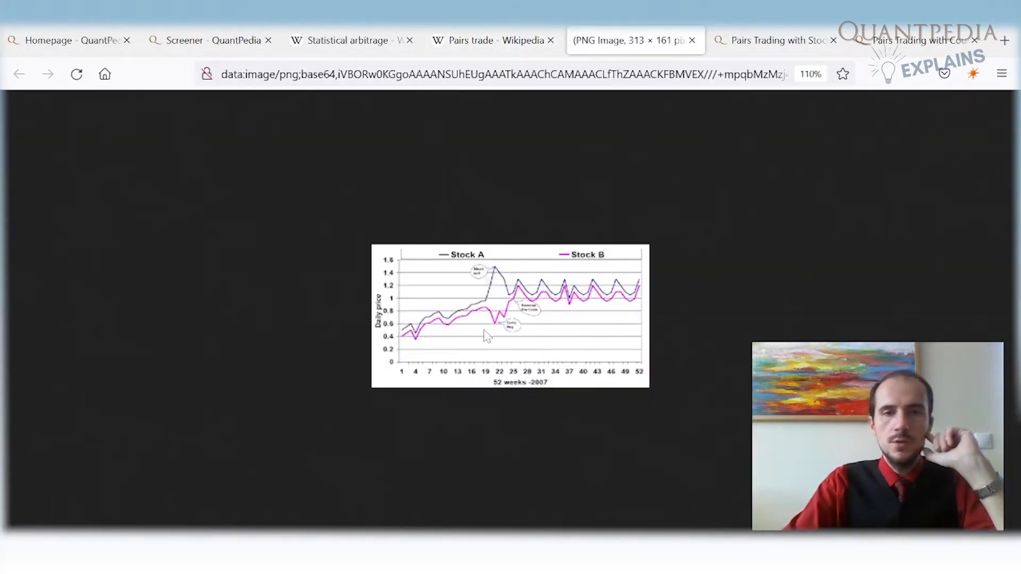
mouse_move(445, 337)
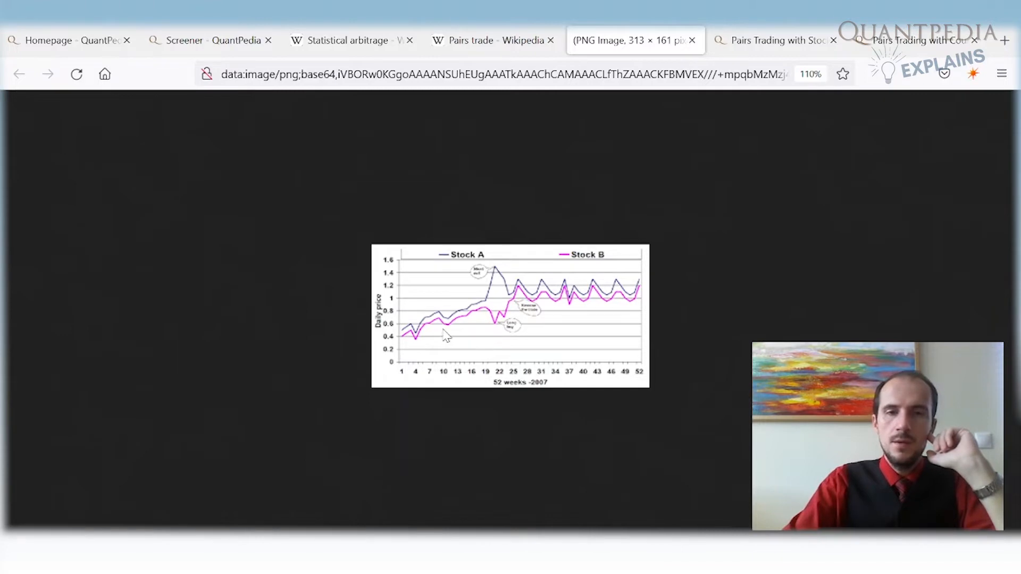
mouse_move(456, 322)
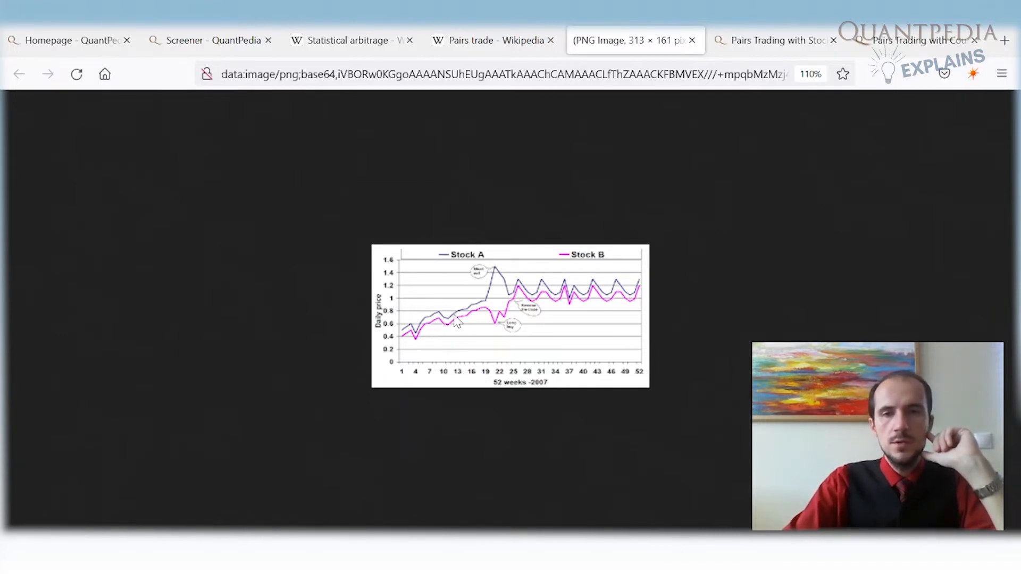
mouse_move(449, 288)
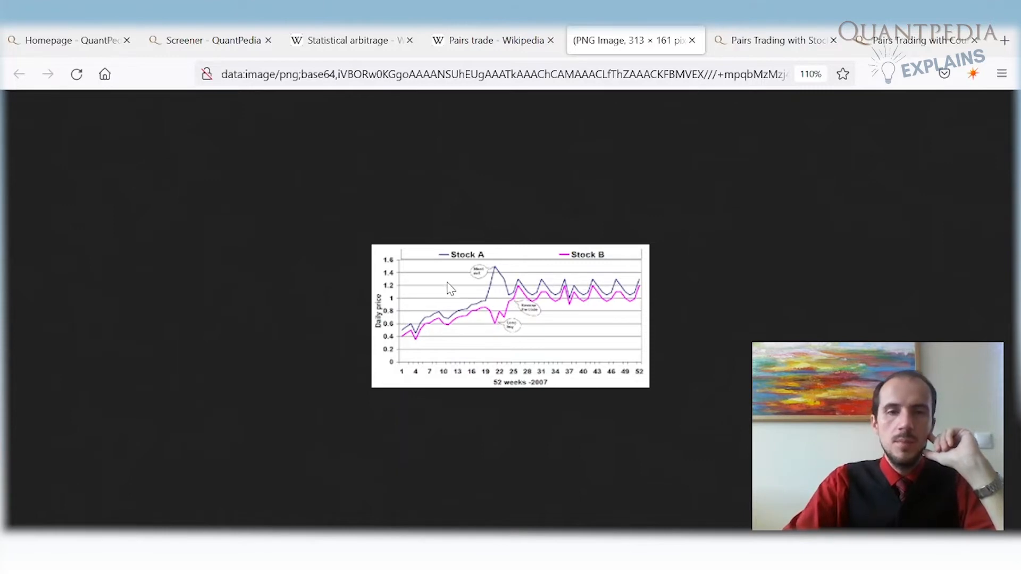
mouse_move(496, 280)
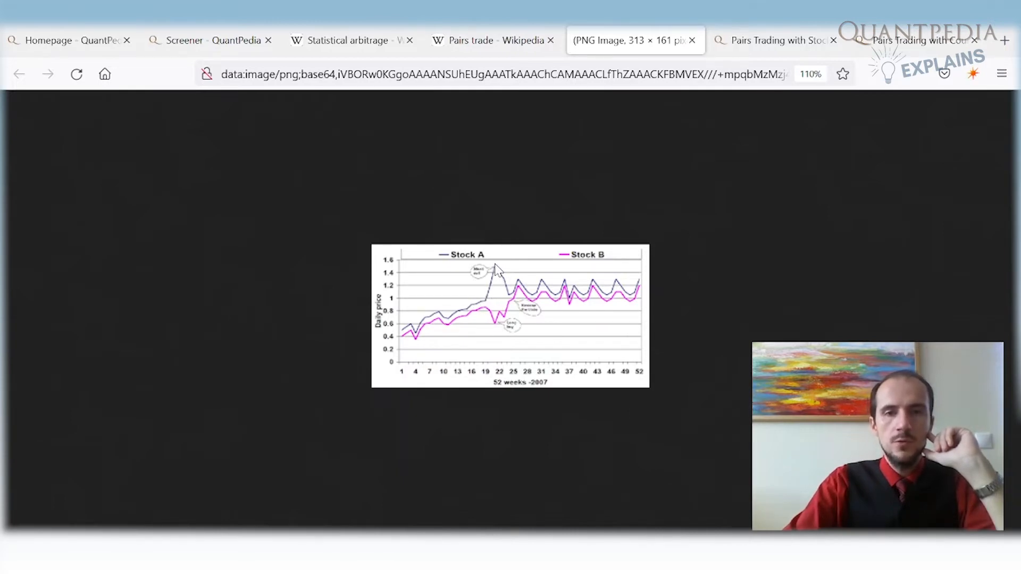
mouse_move(487, 312)
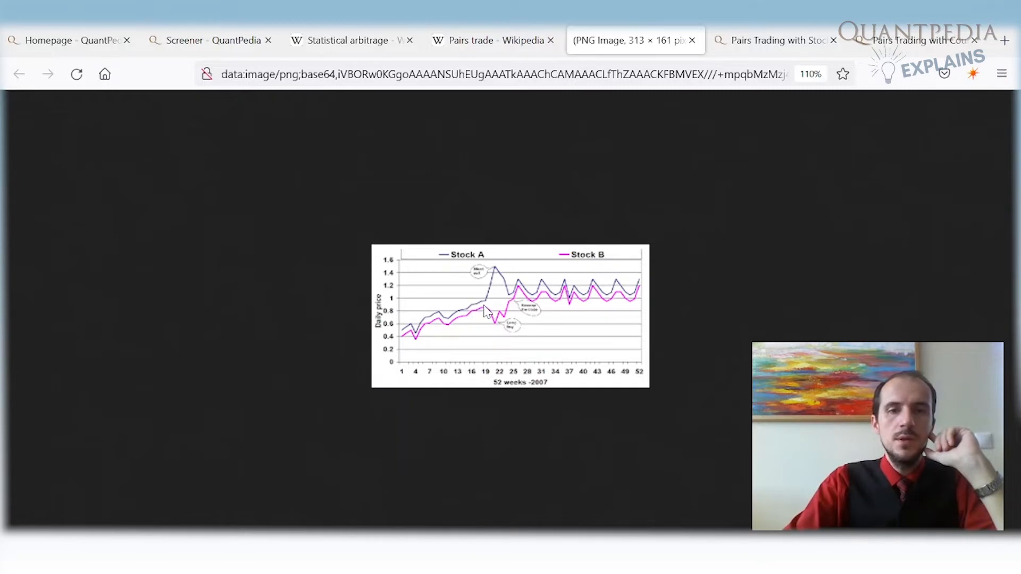
mouse_move(494, 326)
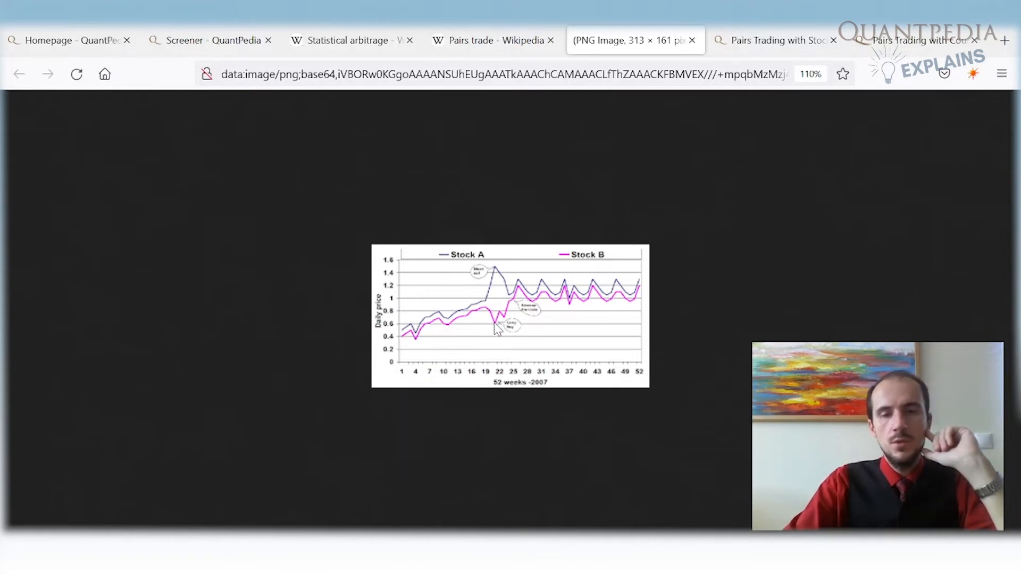
mouse_move(529, 291)
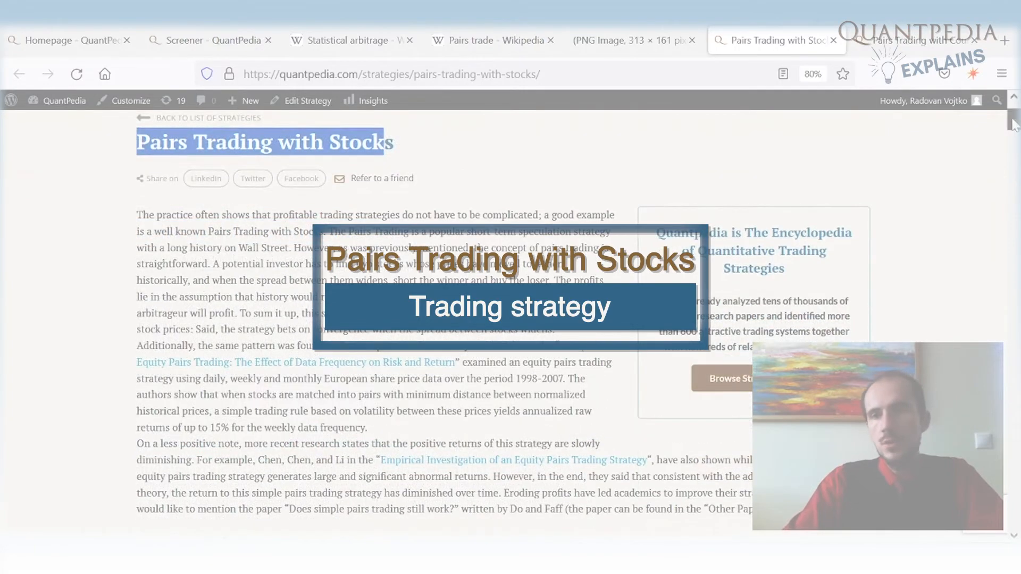
- Reach the Simple trading strategy section and highlight the phrase about creating the return index
scroll(down, 3)
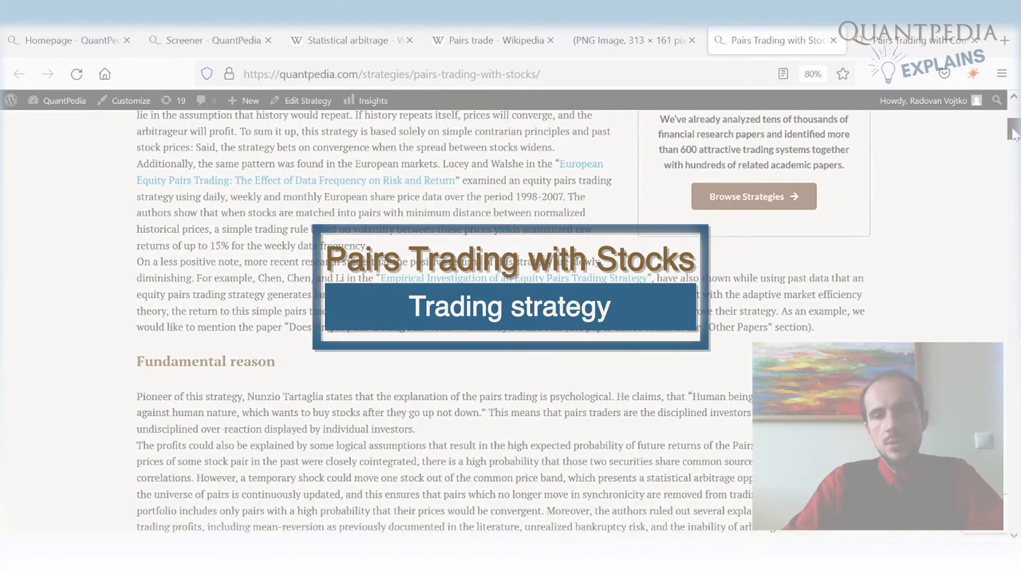
scroll(down, 3)
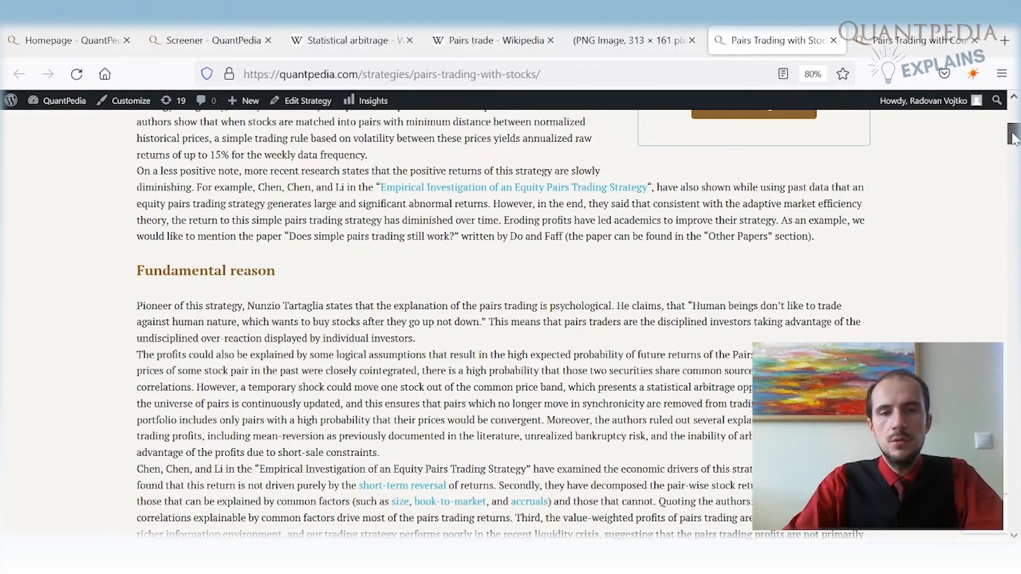
scroll(down, 3)
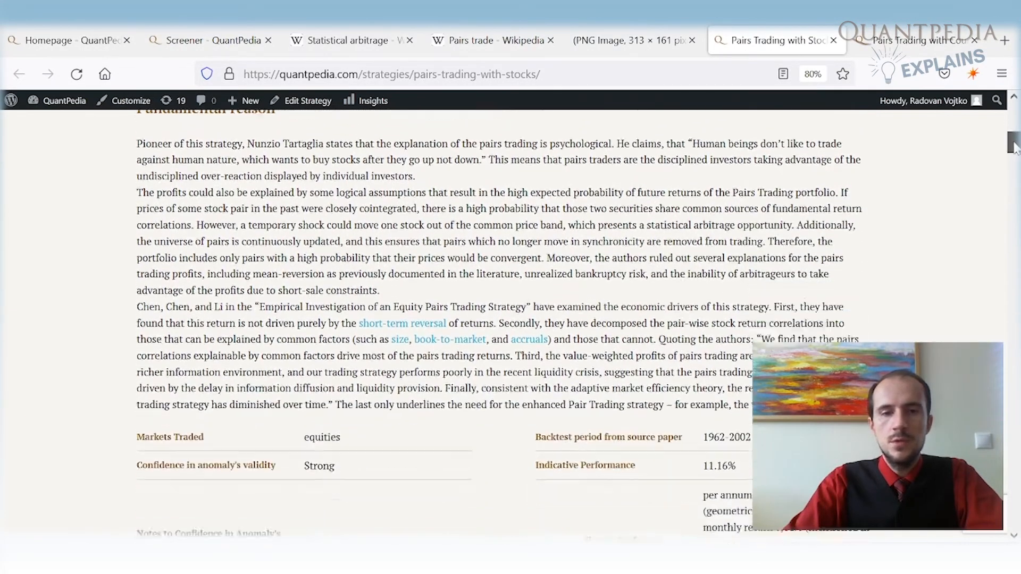
scroll(down, 3)
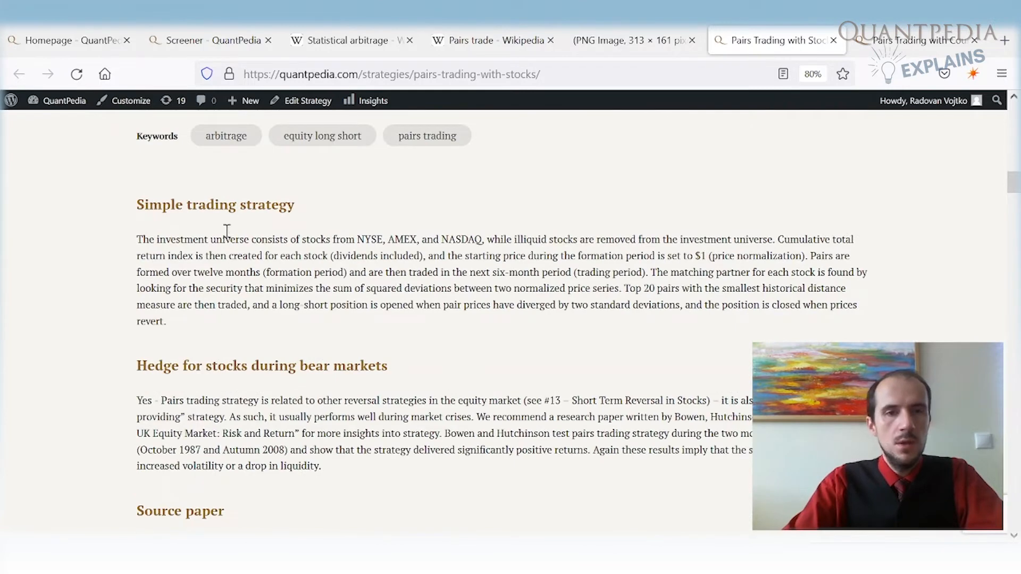
mouse_move(181, 240)
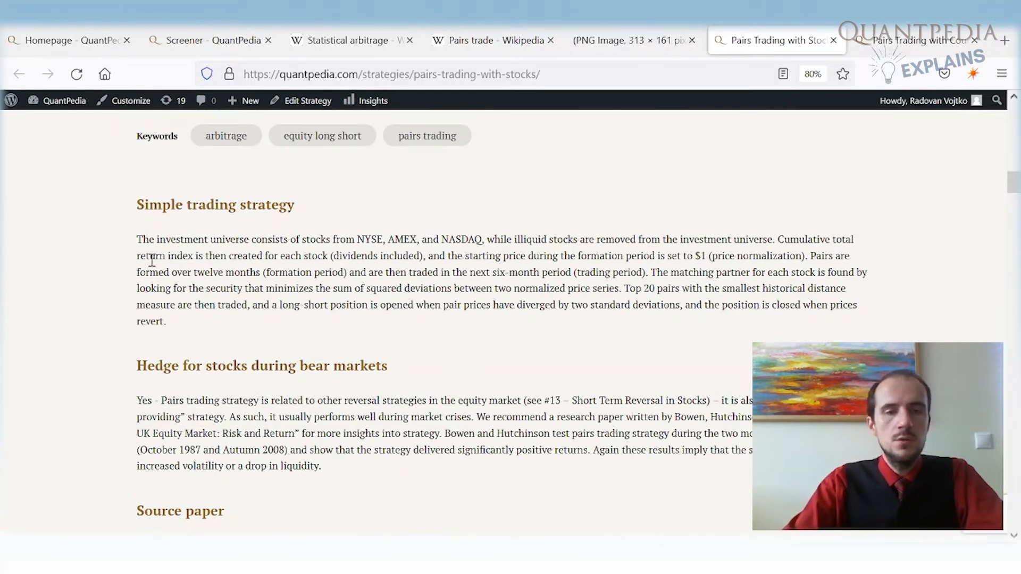
drag(155, 240, 311, 239)
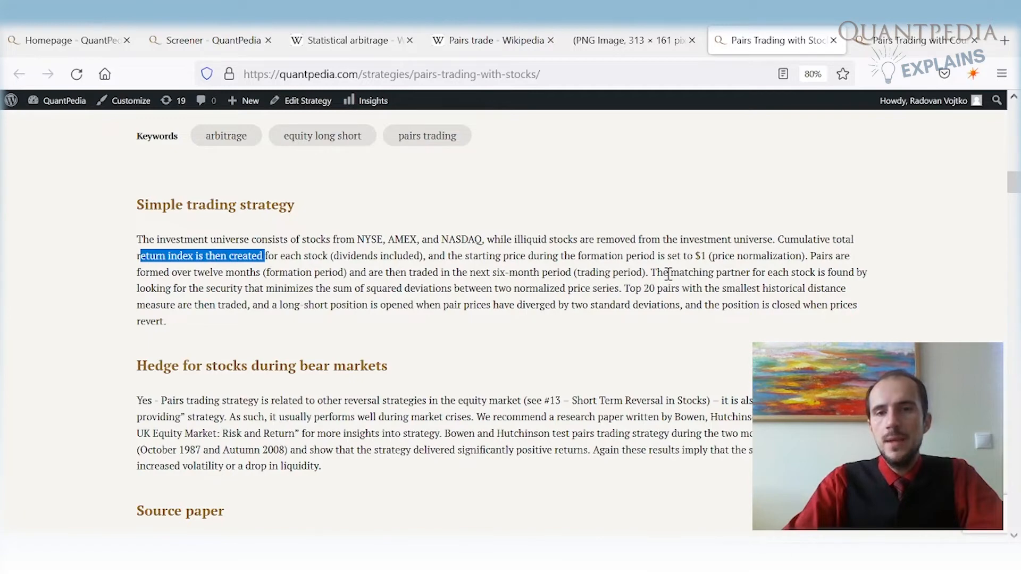
click(672, 273)
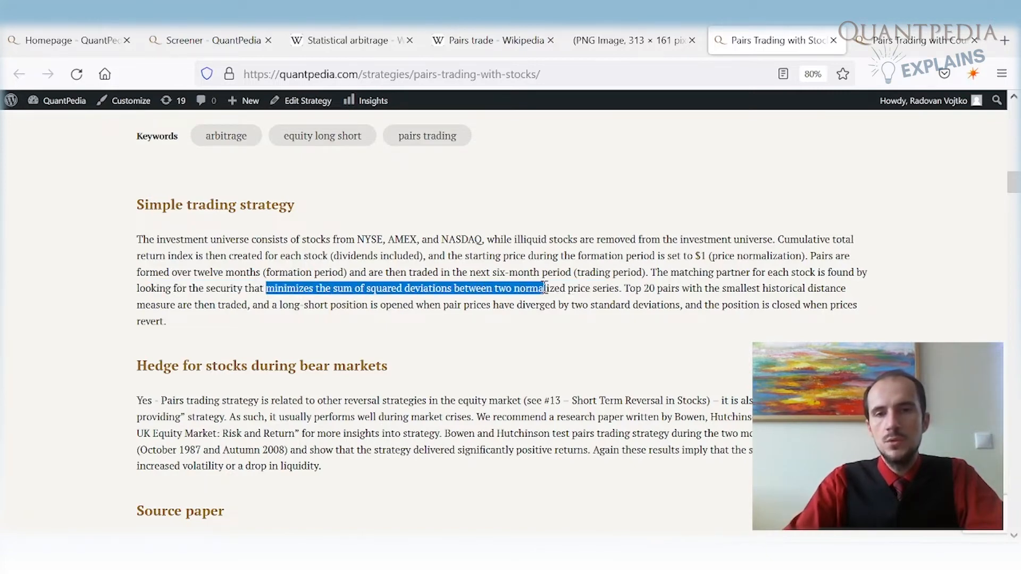
- Highlight the partner-finding rule, then the words 'position' and 'revert' in the exit rule
double_click(651, 288)
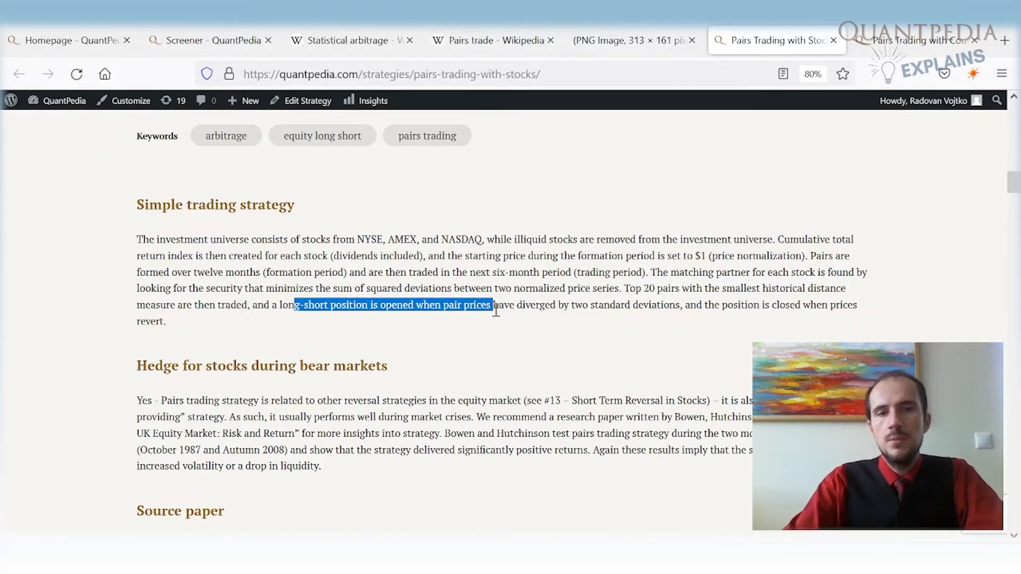
click(571, 305)
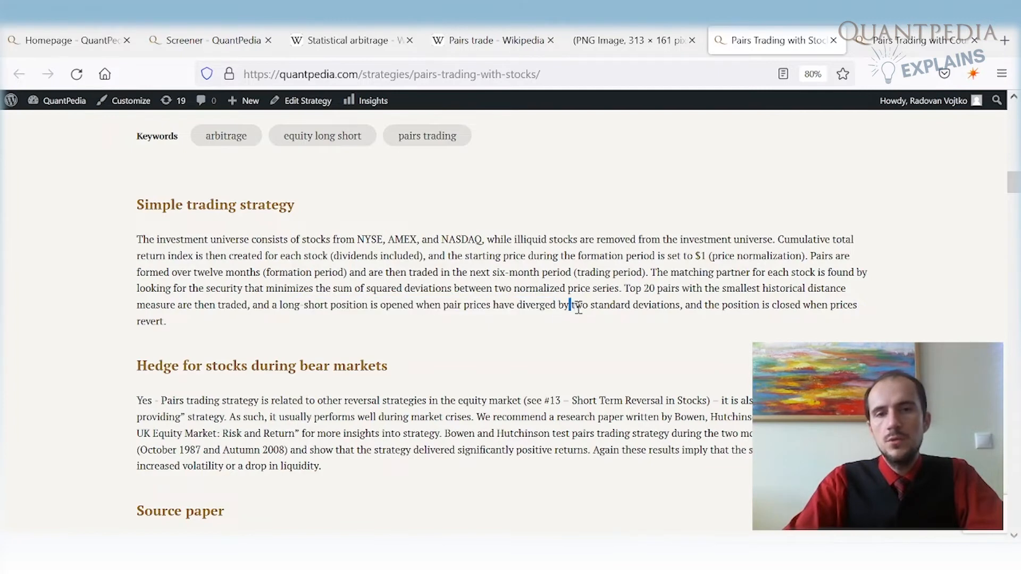
double_click(737, 306)
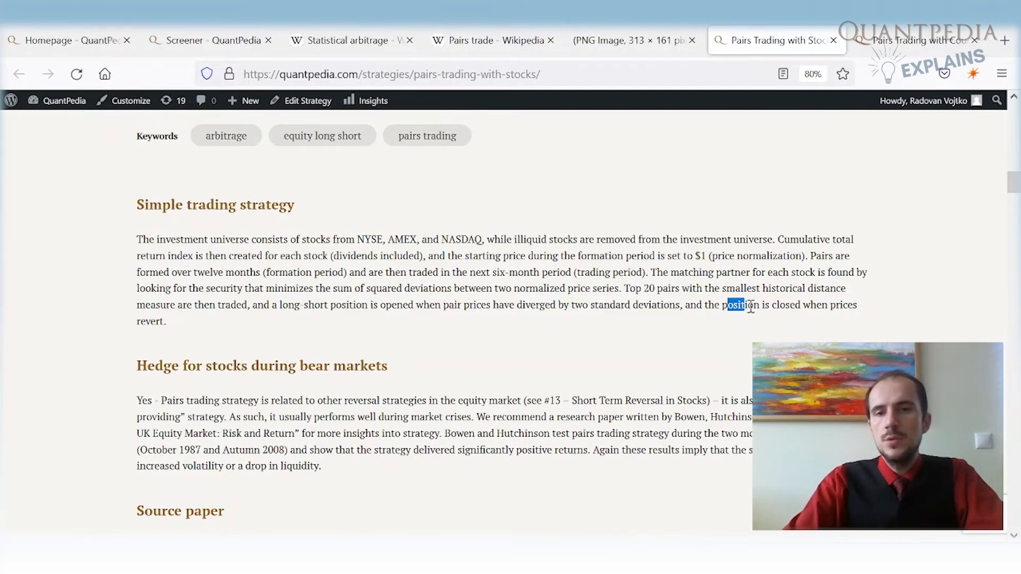
double_click(148, 322)
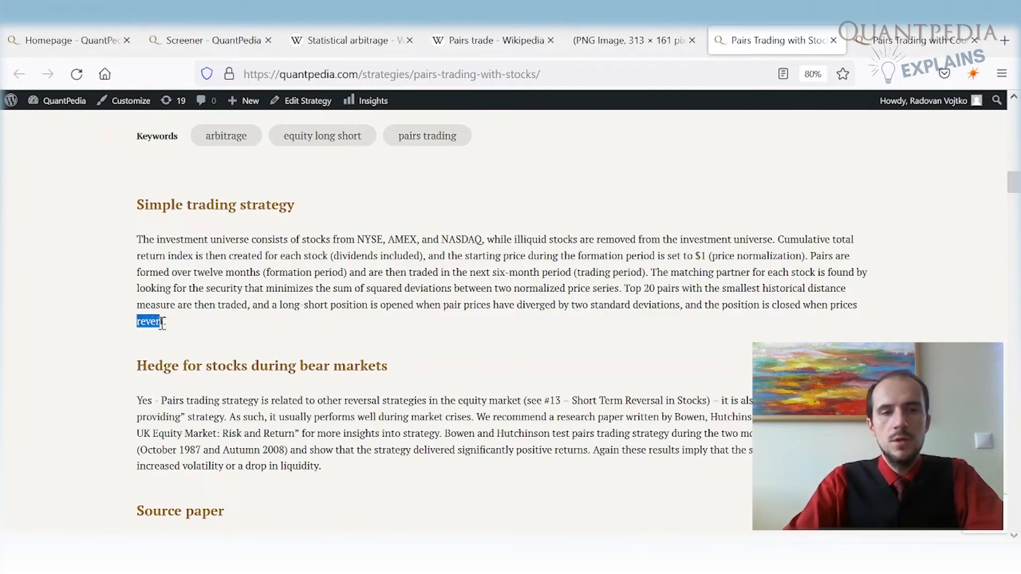
- Highlight the source paper authors Gatev, Goetzmann and Rouwenhorst
scroll(down, 3)
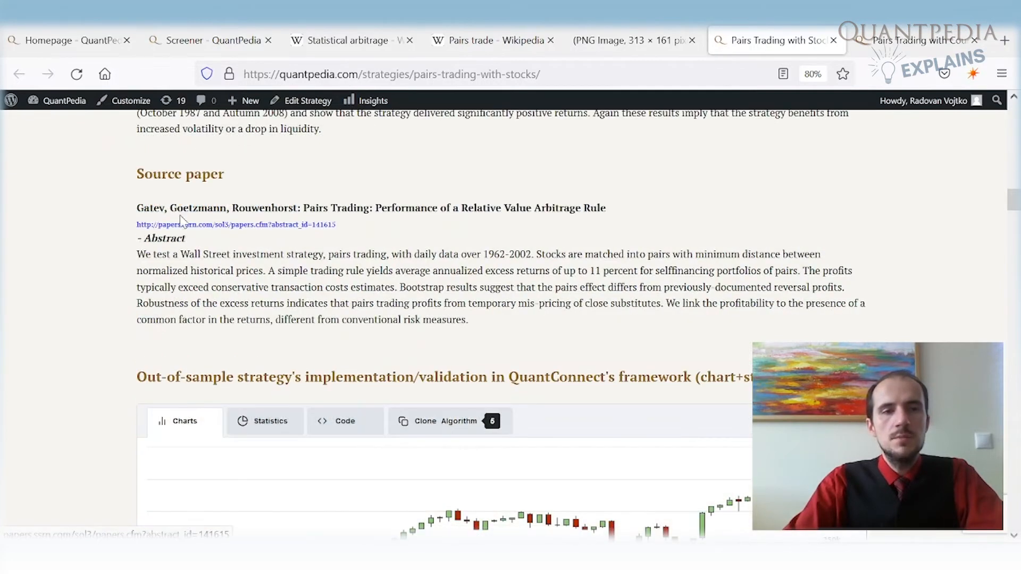
double_click(152, 208)
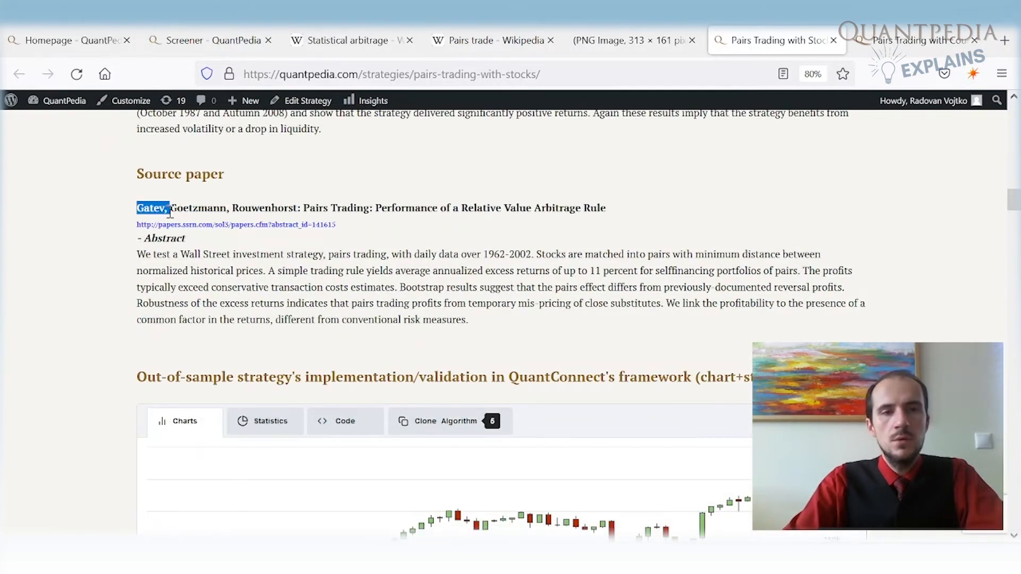
drag(172, 207, 298, 207)
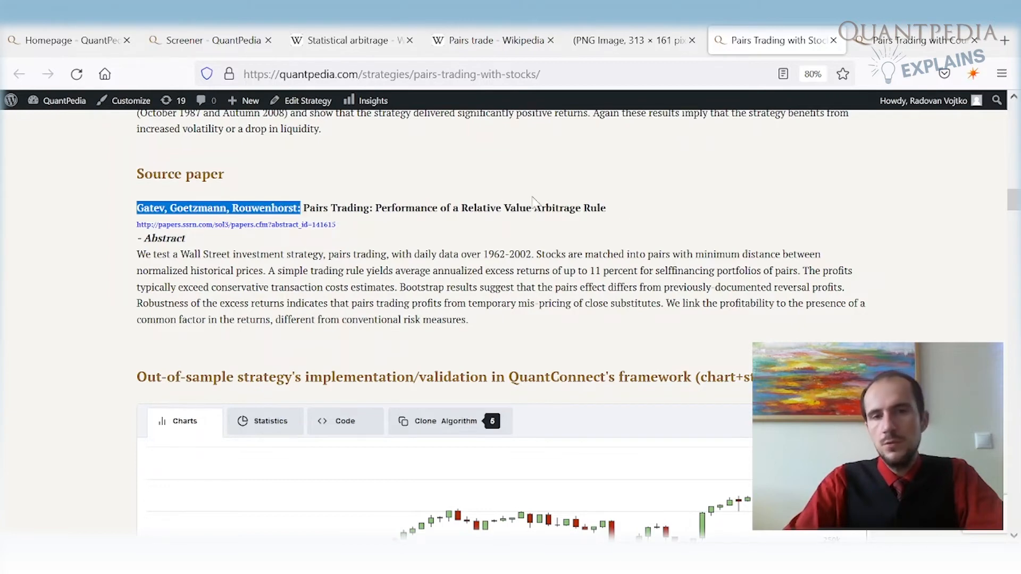
mouse_move(619, 217)
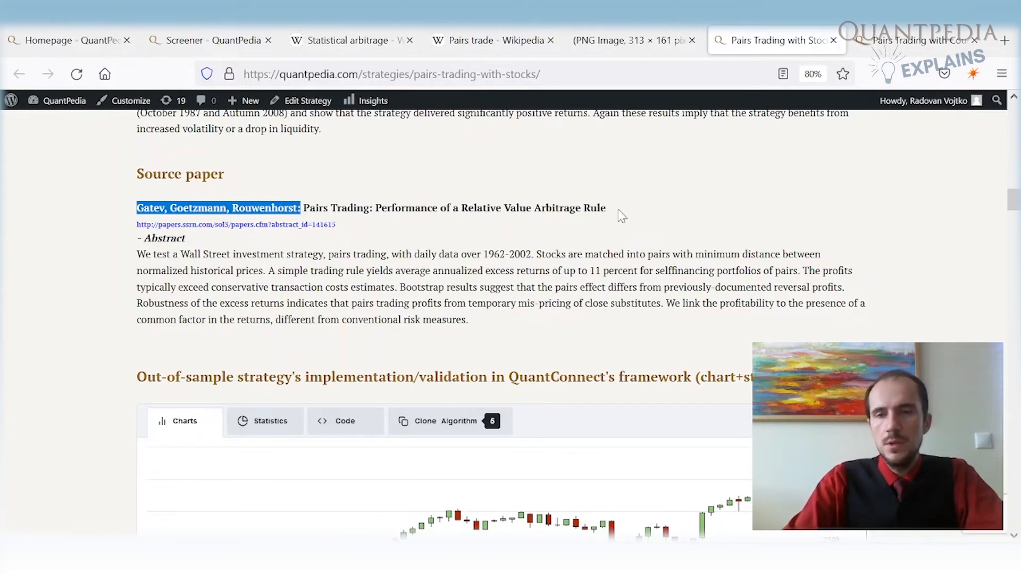
click(613, 215)
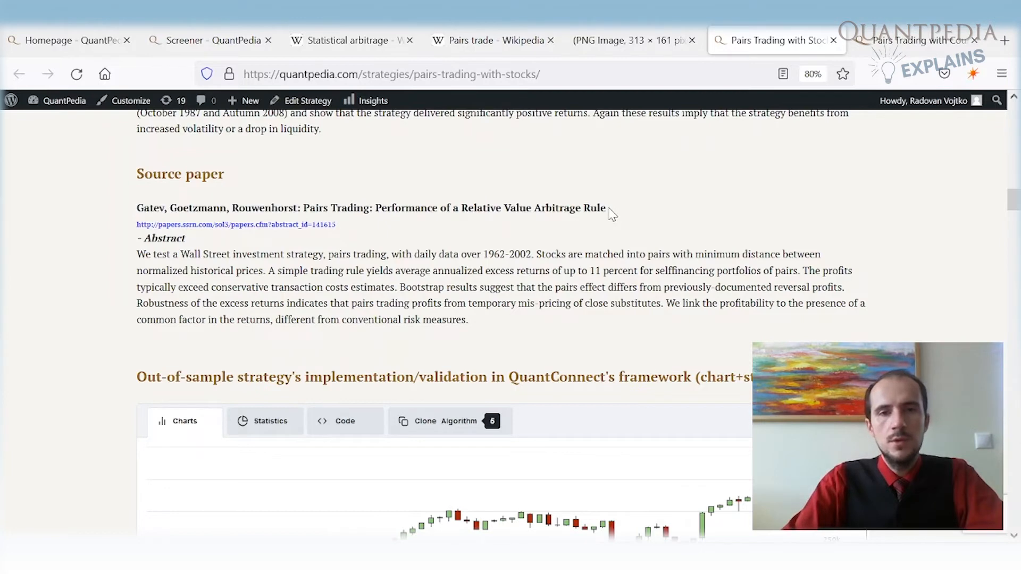
- Highlight the source paper title and its 1962-2002 data period
double_click(454, 207)
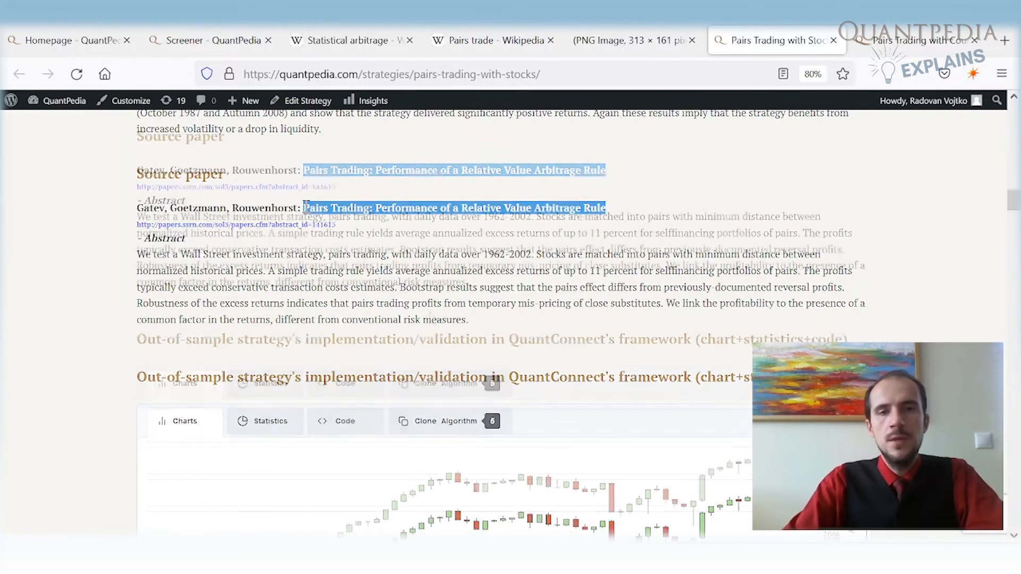
scroll(up, 3)
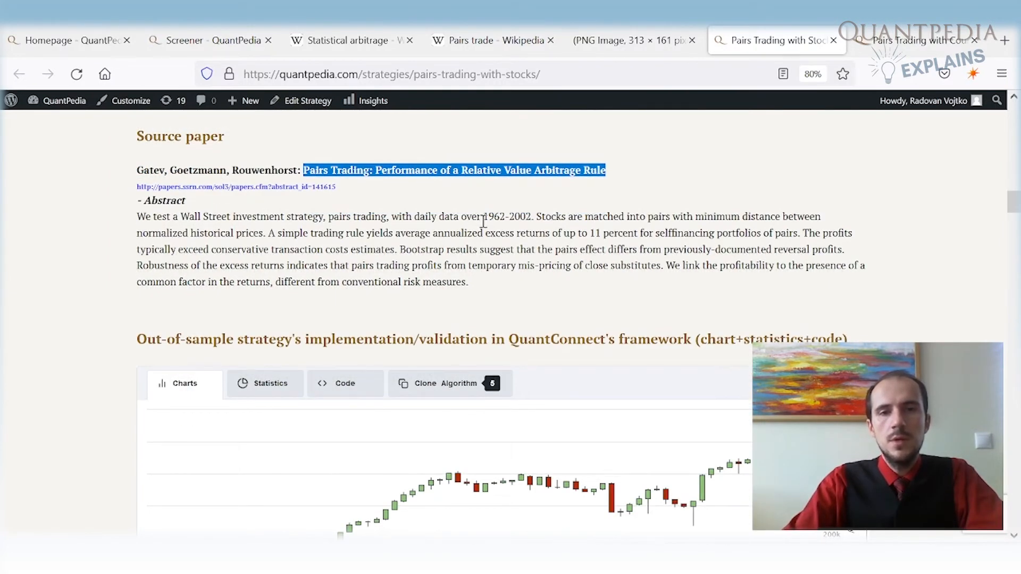
double_click(506, 216)
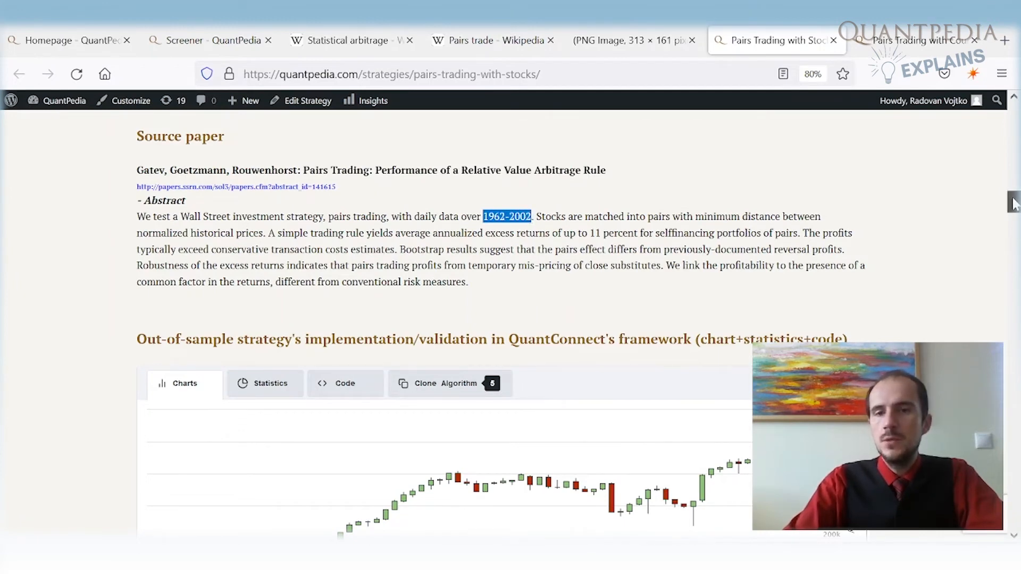
- Scroll past the QuantConnect chart through Other papers down to the Xie, Liew, Wu, Zou copula paper
scroll(down, 3)
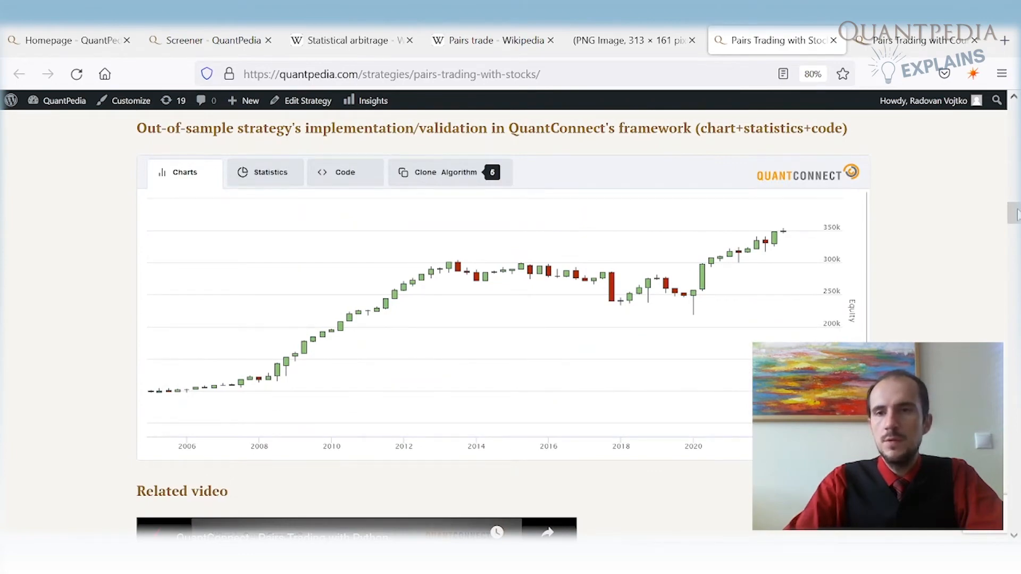
scroll(down, 3)
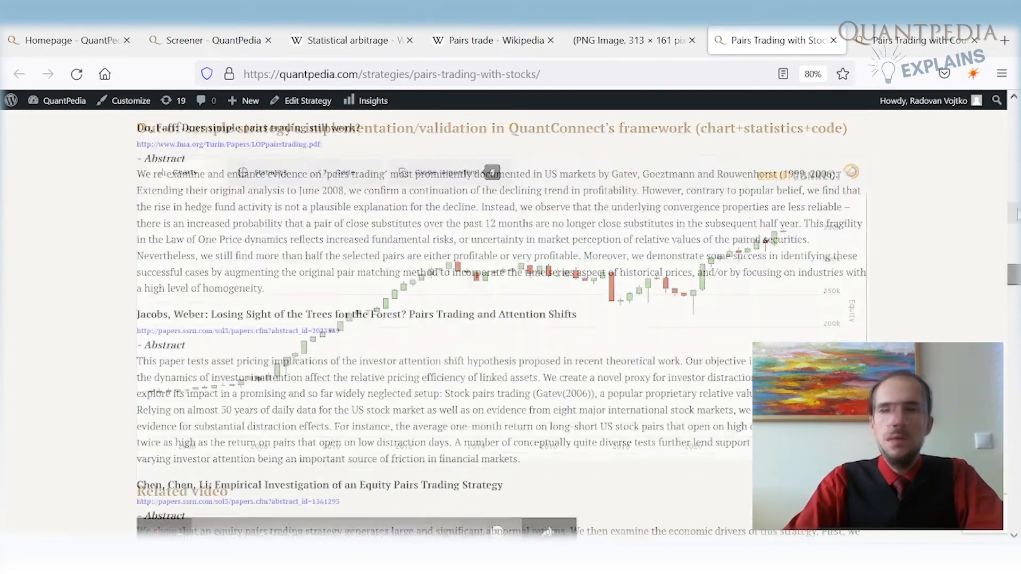
scroll(up, 3)
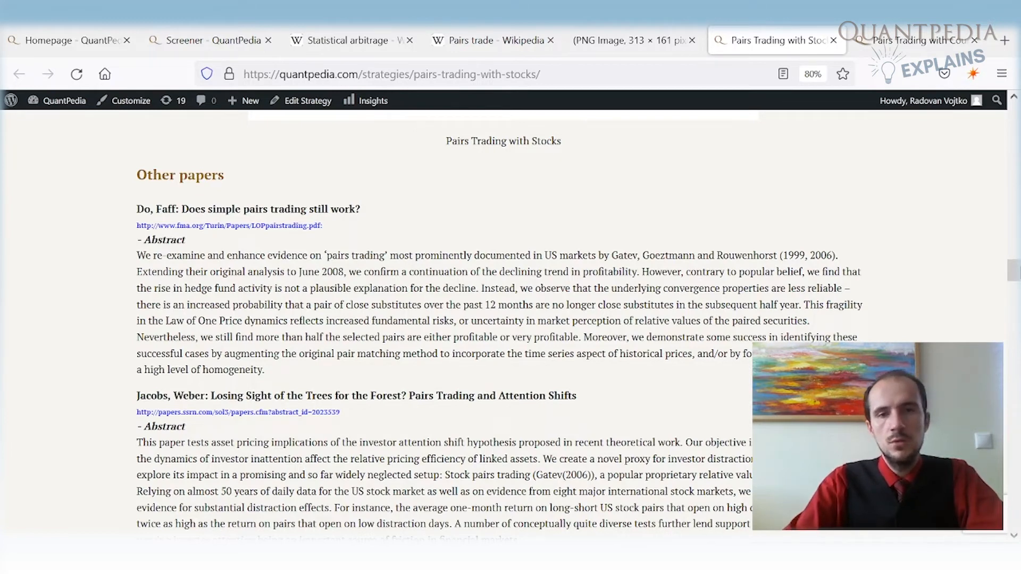
mouse_move(1008, 273)
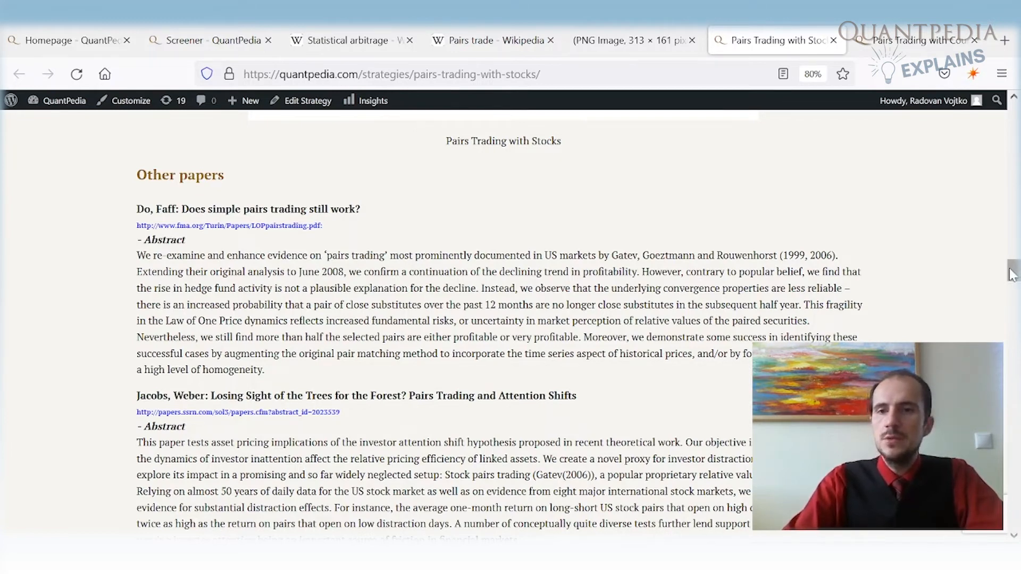
scroll(down, 3)
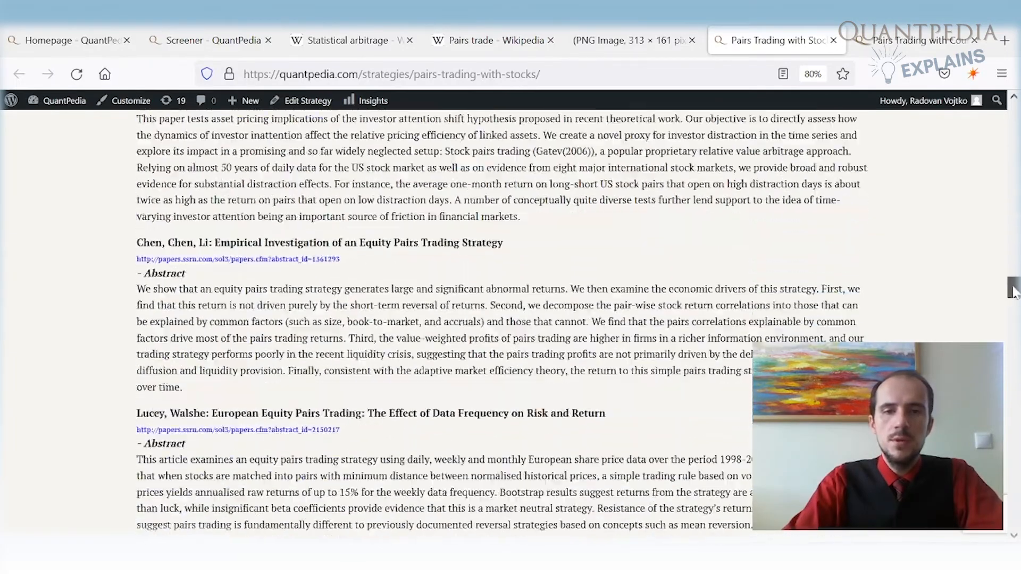
scroll(down, 3)
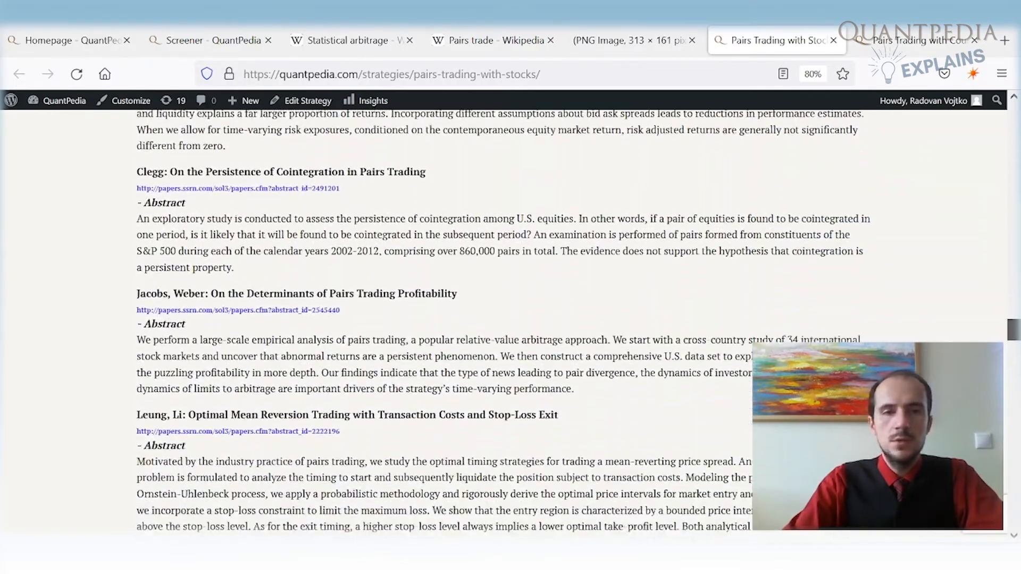
scroll(down, 3)
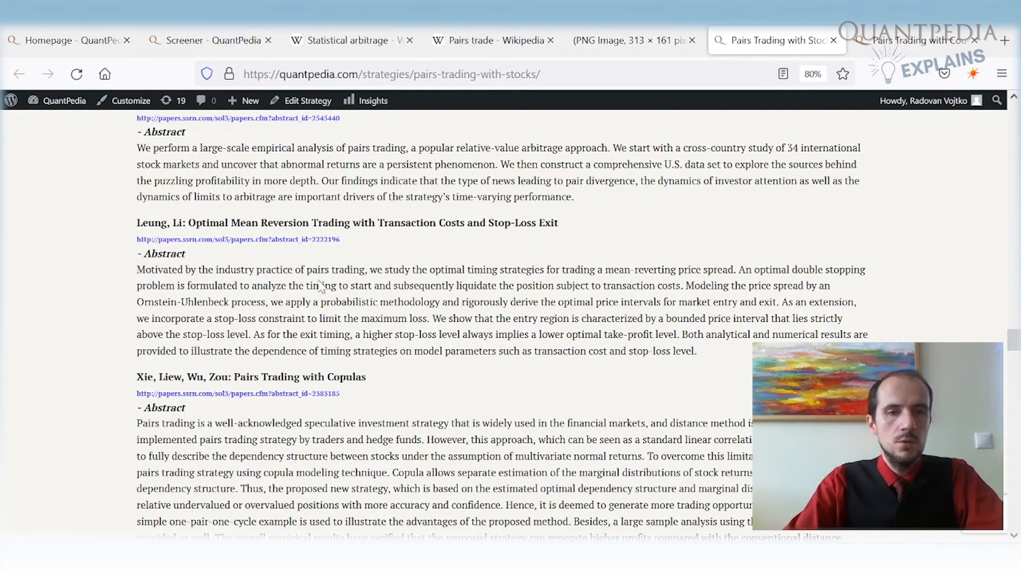
mouse_move(253, 437)
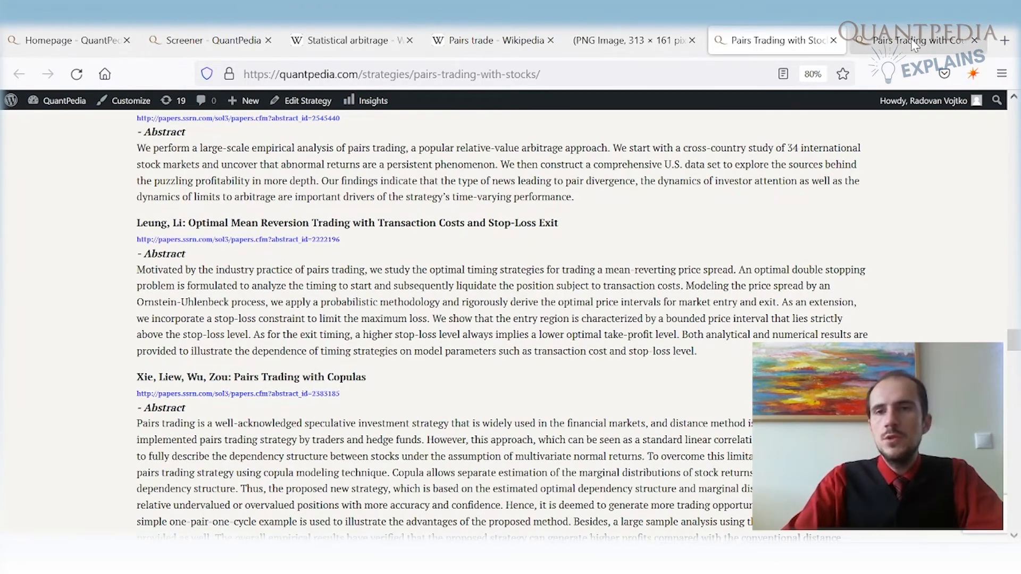
- Read the Country ETFs simple trading strategy on 22 ETFs, highlighting the top 5 pairs selection rule
click(918, 39)
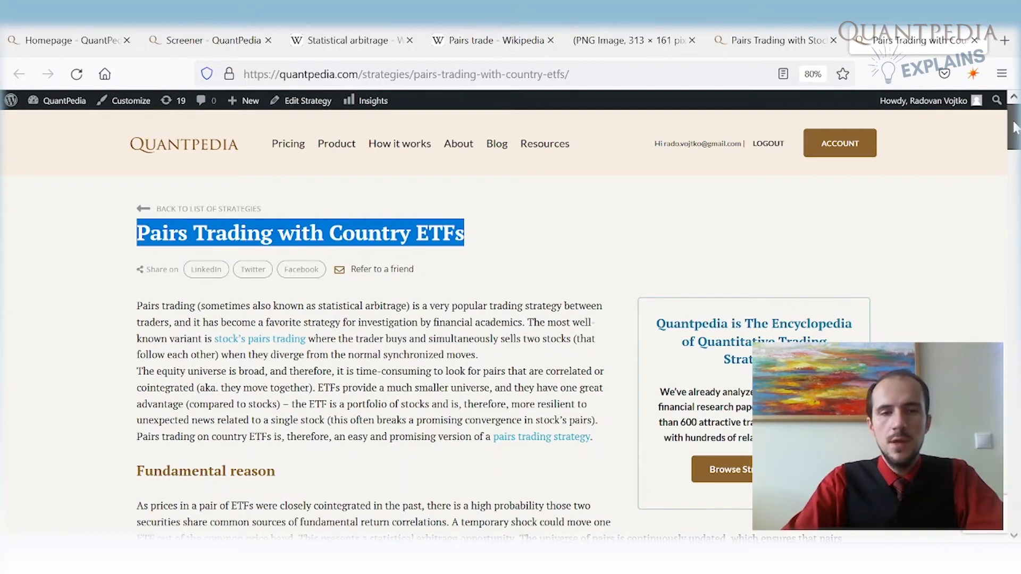
scroll(down, 3)
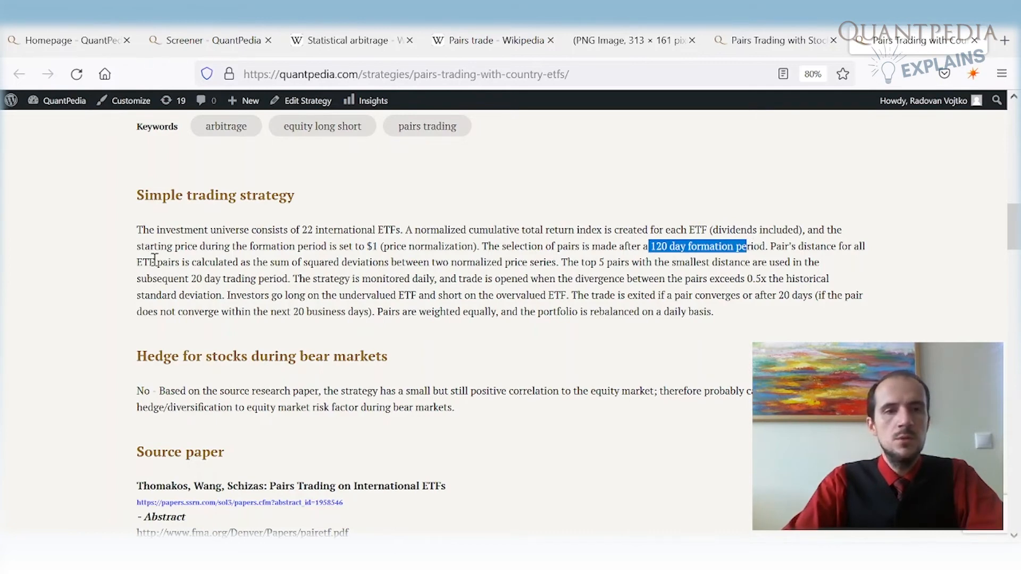
double_click(213, 263)
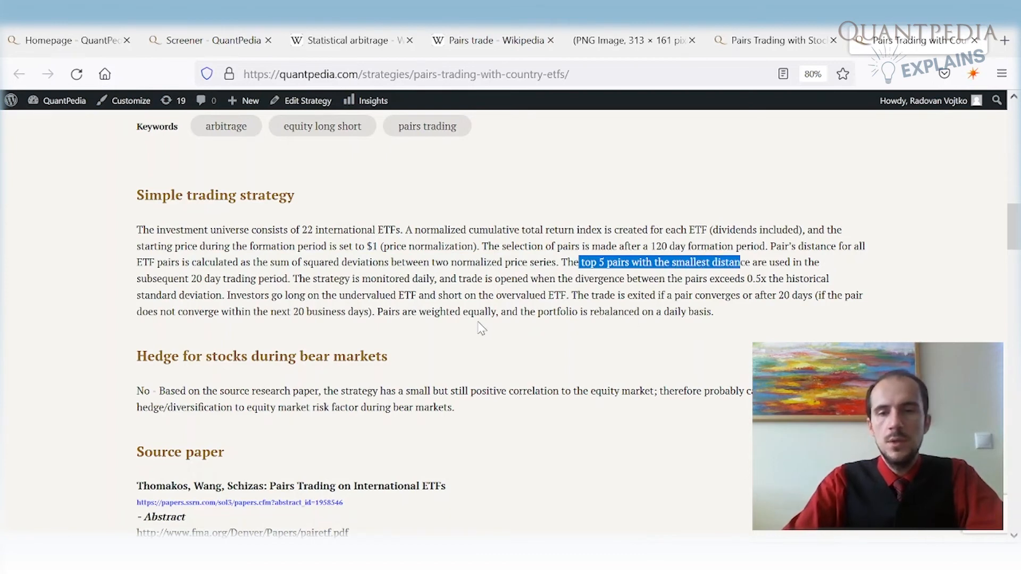
mouse_move(572, 273)
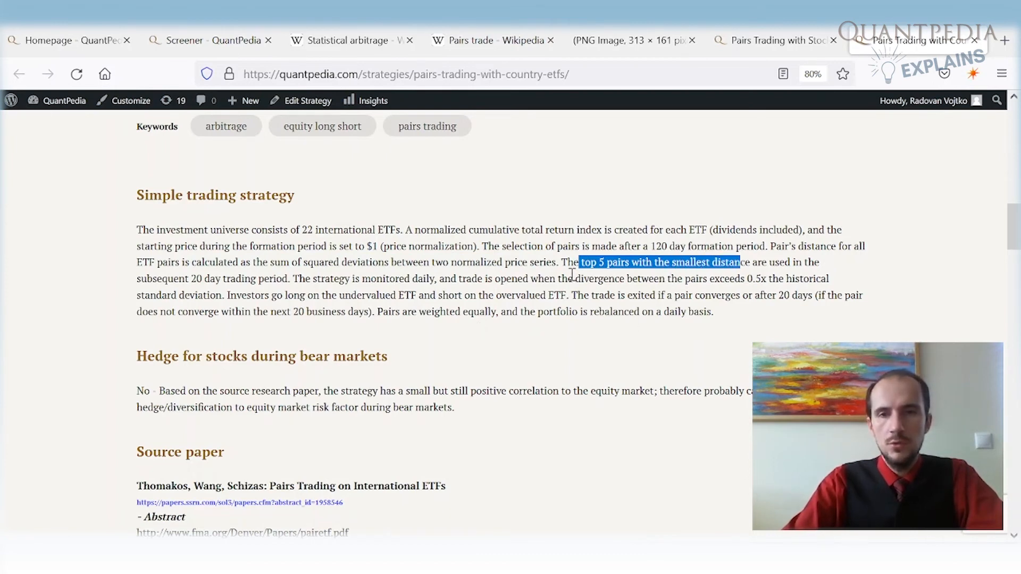
mouse_move(168, 269)
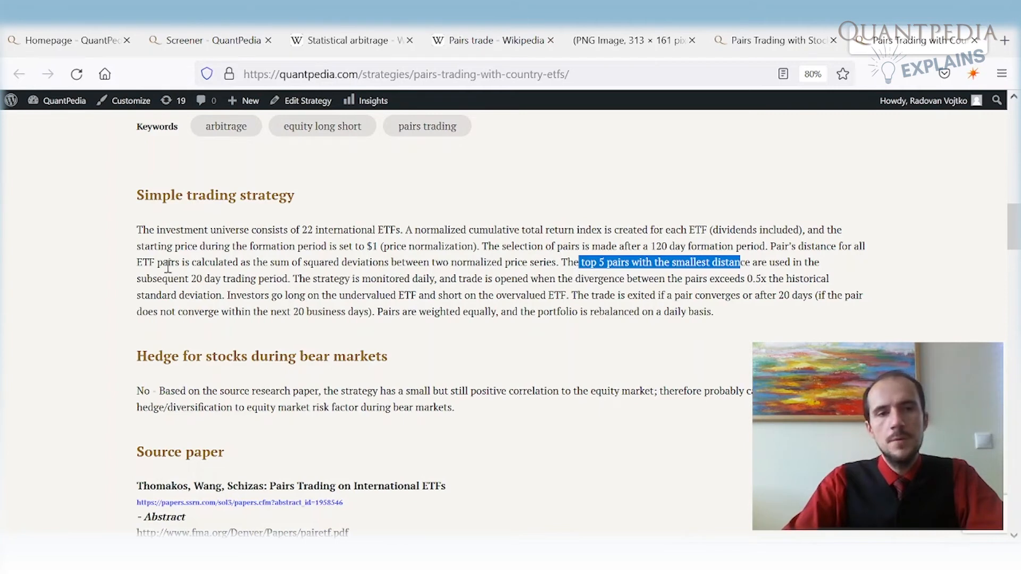
mouse_move(495, 390)
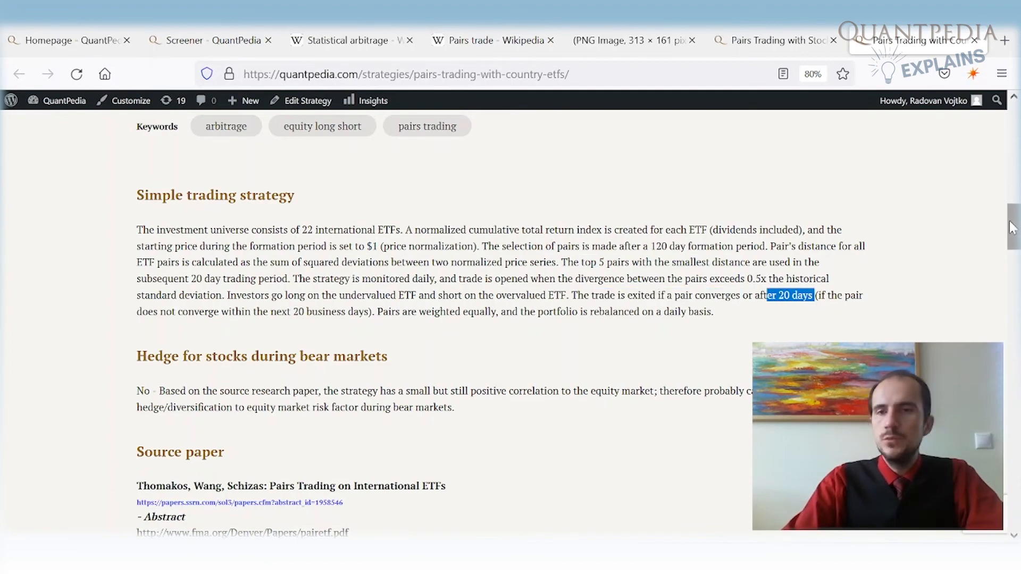
- Bring the QuantConnect out-of-sample equity chart from 2000 onward into view
scroll(down, 3)
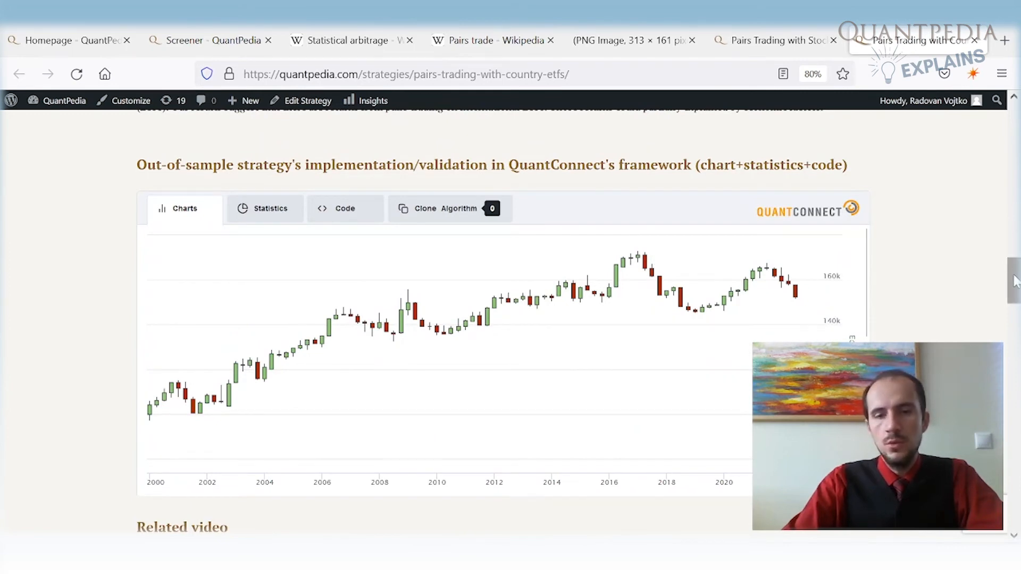
mouse_move(775, 40)
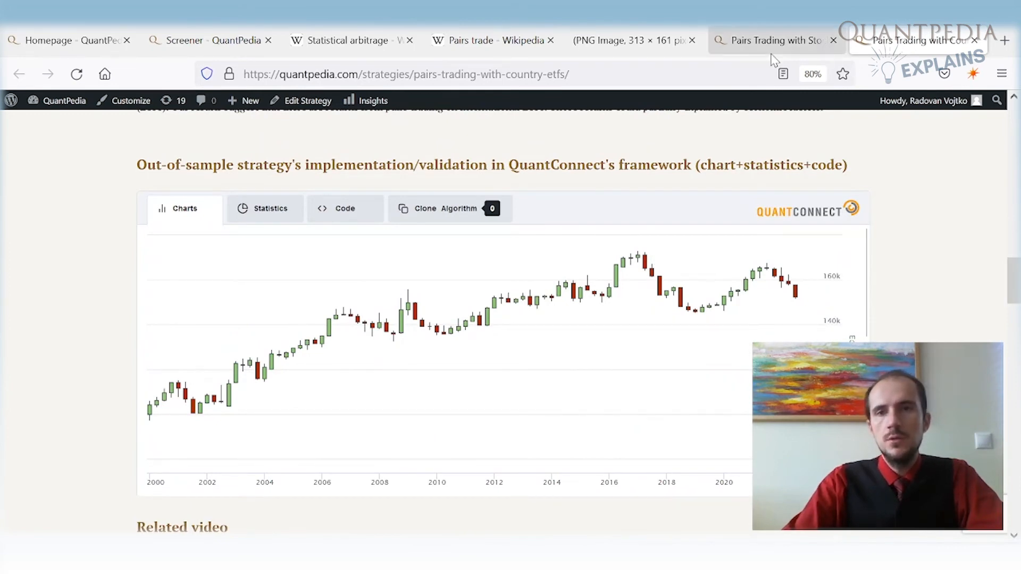